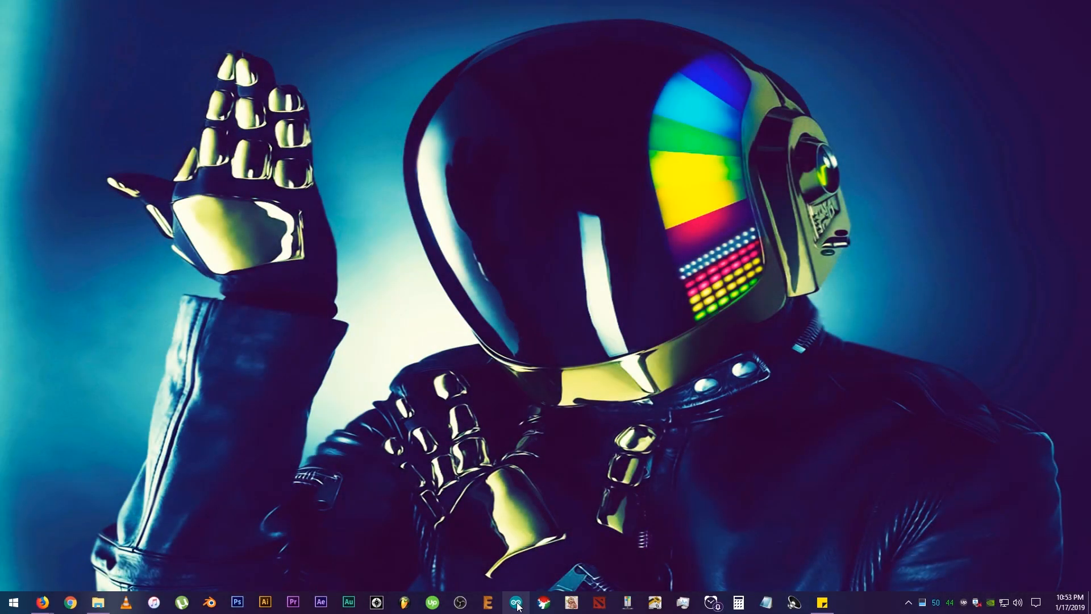
- Launch the Arduino IDE from the taskbar icon
click(521, 603)
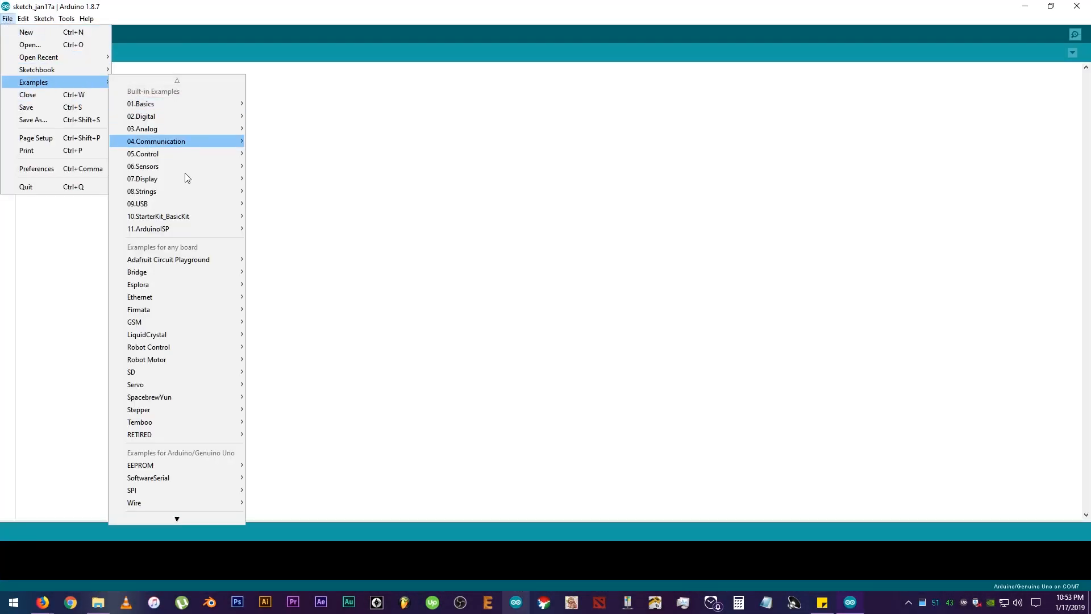
- Open the FastLED DemoReel100 example sketch in its own window
click(176, 518)
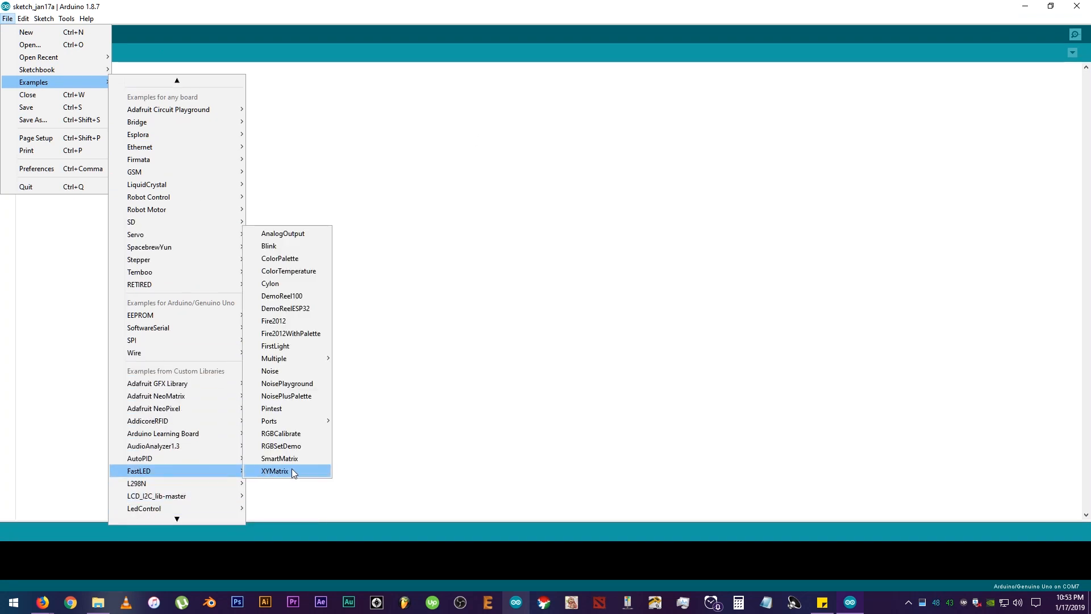
mouse_move(307, 296)
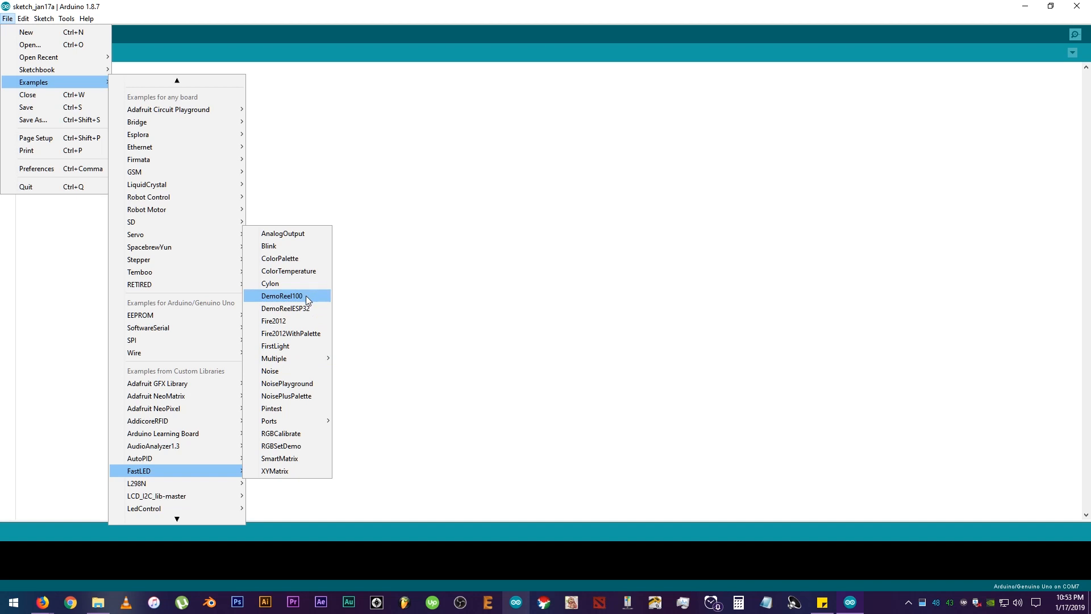
mouse_move(293, 300)
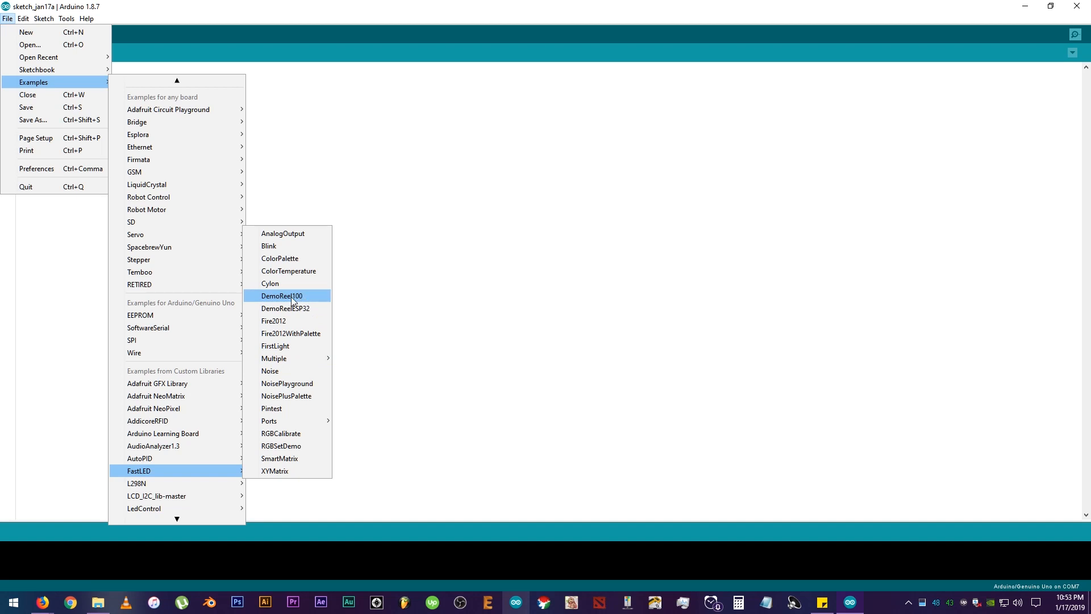
click(281, 295)
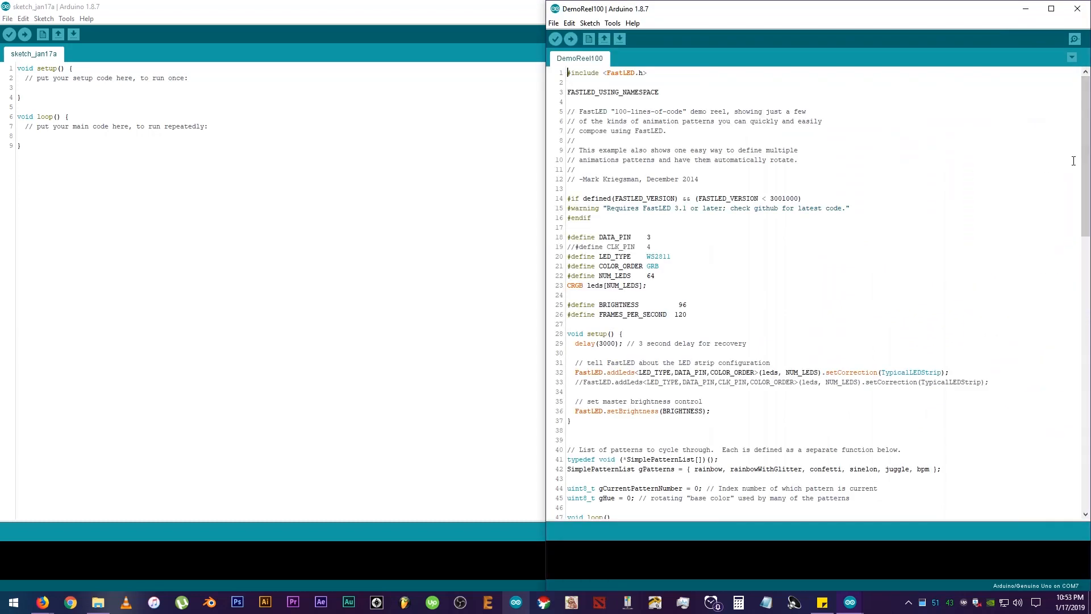
scroll(down, 3)
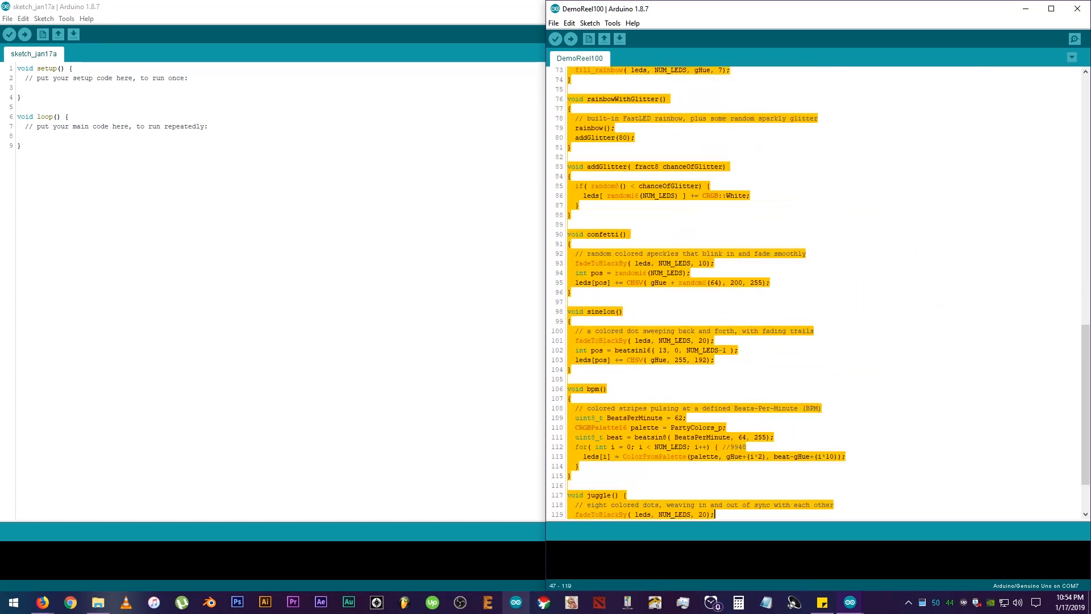
scroll(down, 3)
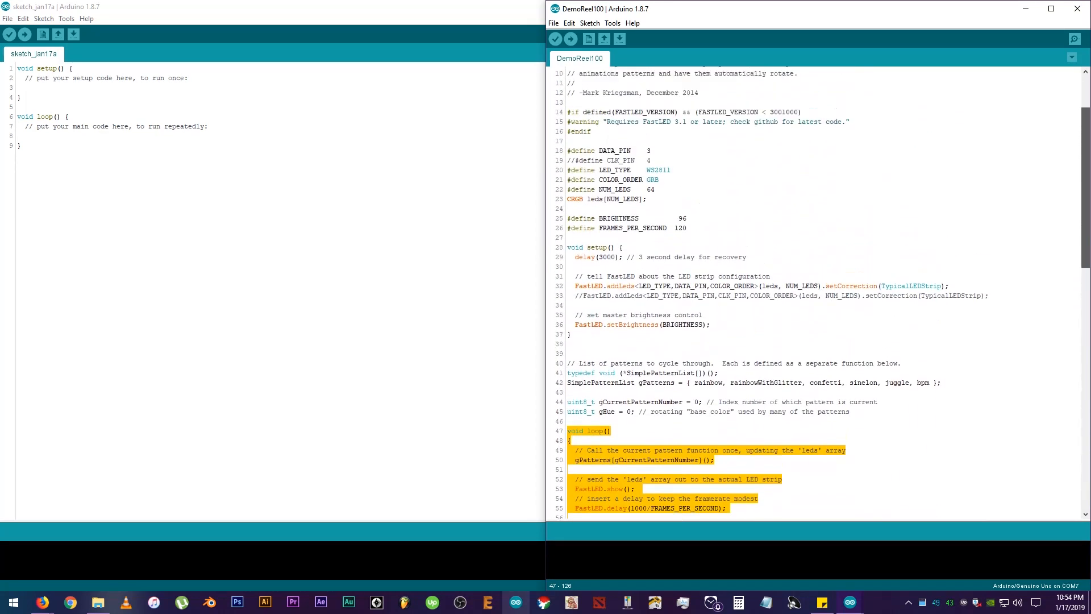
scroll(down, 3)
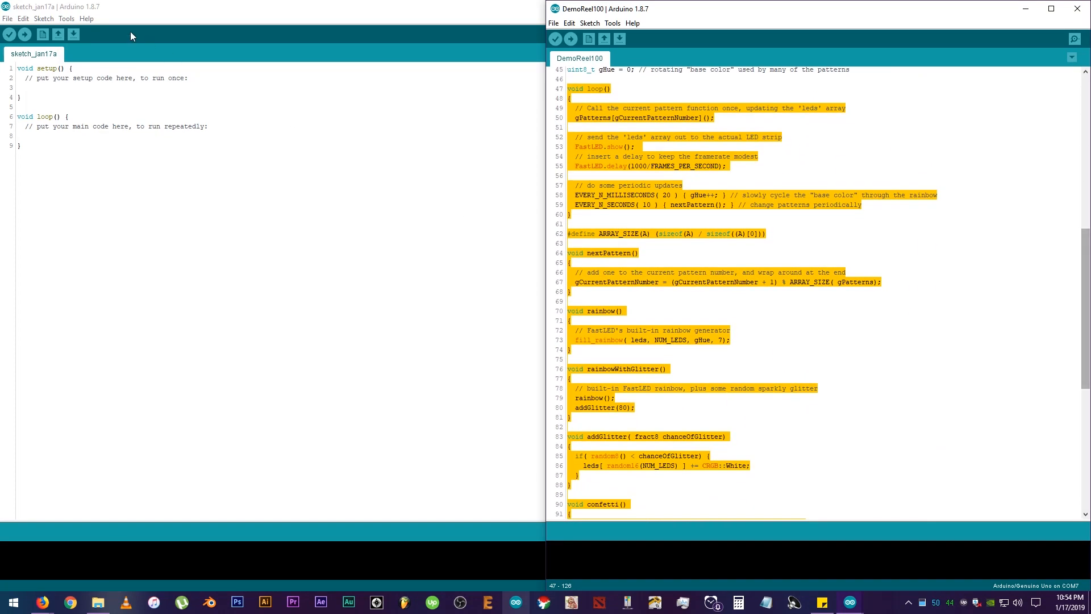
click(7, 19)
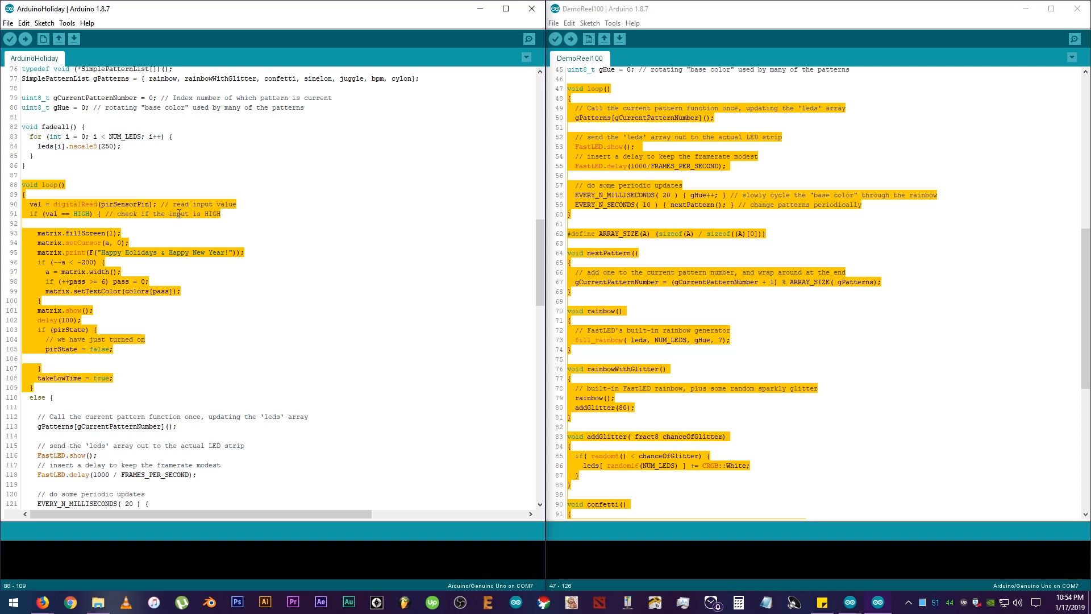
- Select the scrolling holiday message line and scroll down to the DemoReel100-style pattern branch
click(211, 268)
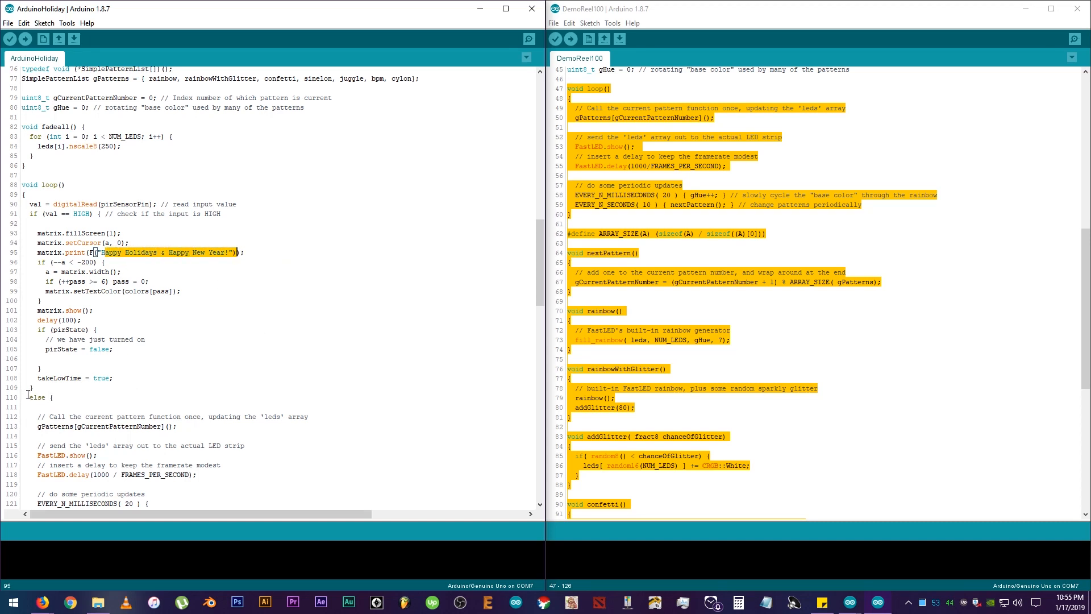
scroll(down, 3)
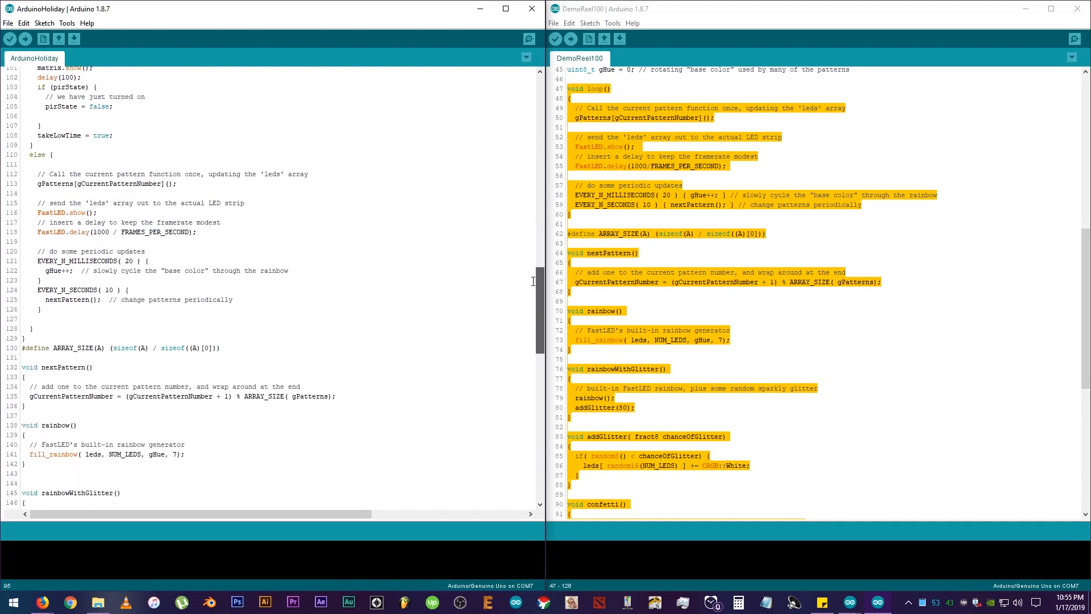
drag(42, 155, 140, 251)
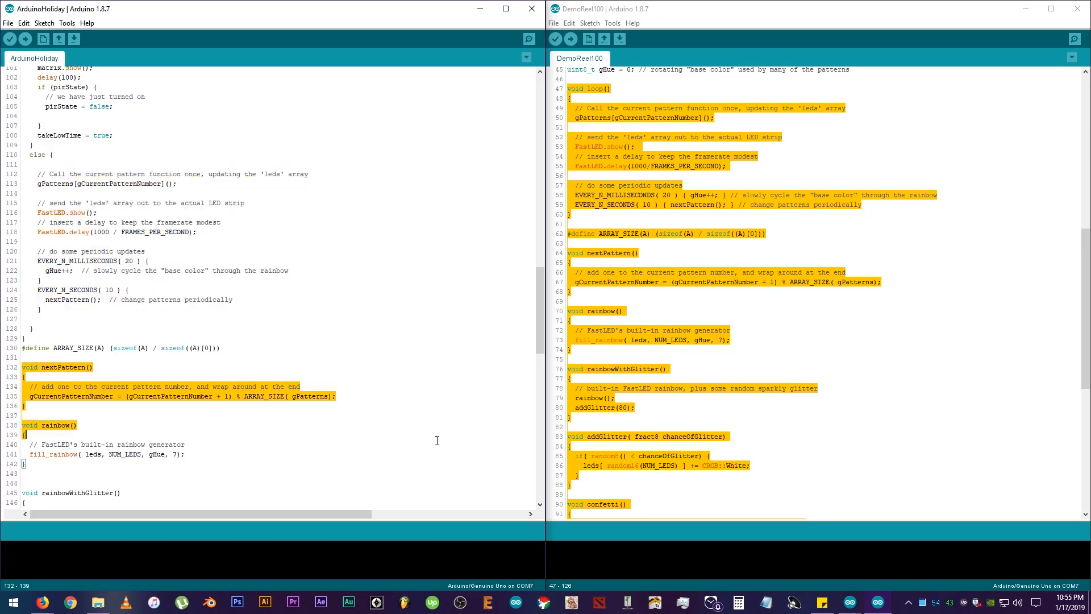
scroll(down, 3)
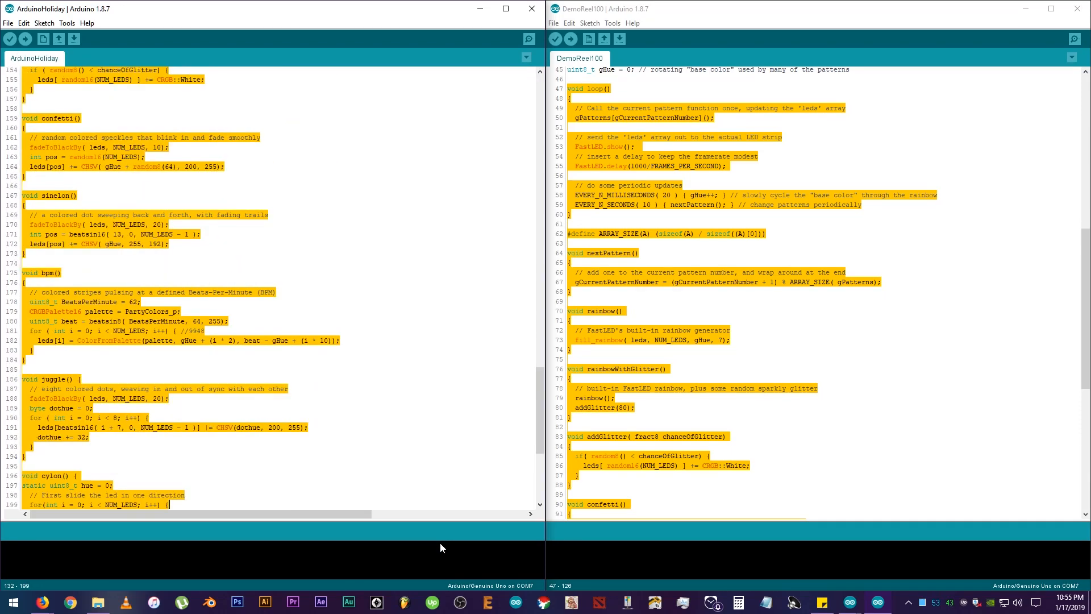